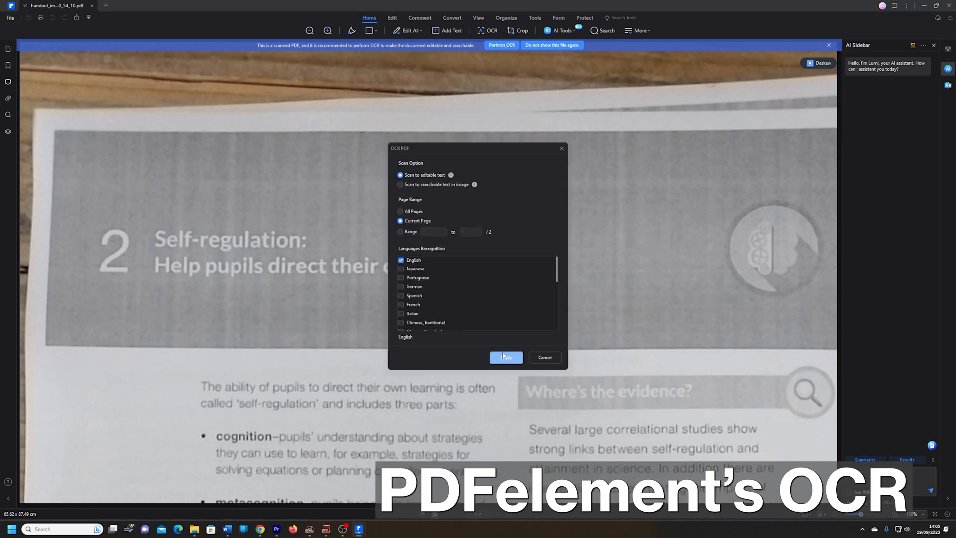
- Run OCR on the scanned handout, then jump to cited page 35 from the AI Sidebar's SEND answer
left_click(506, 358)
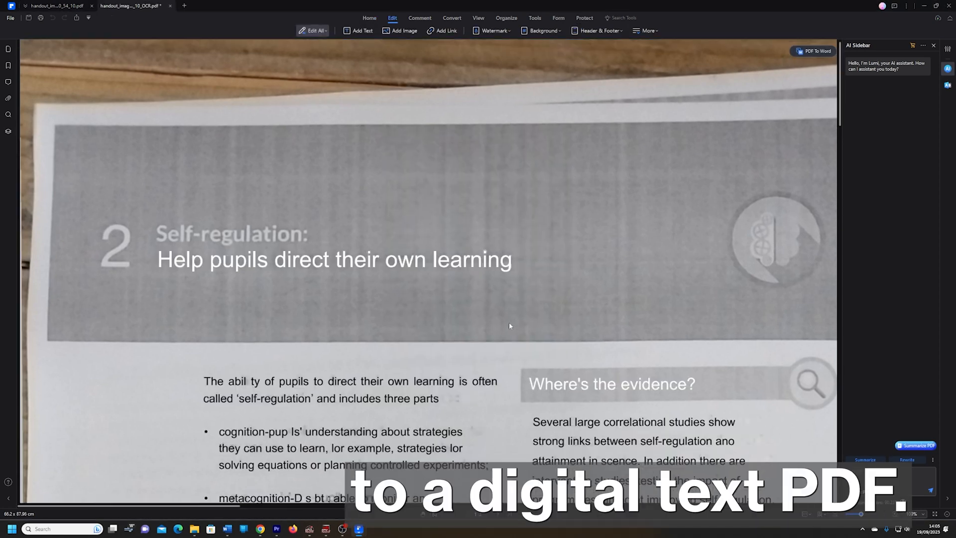
scroll("down", 3)
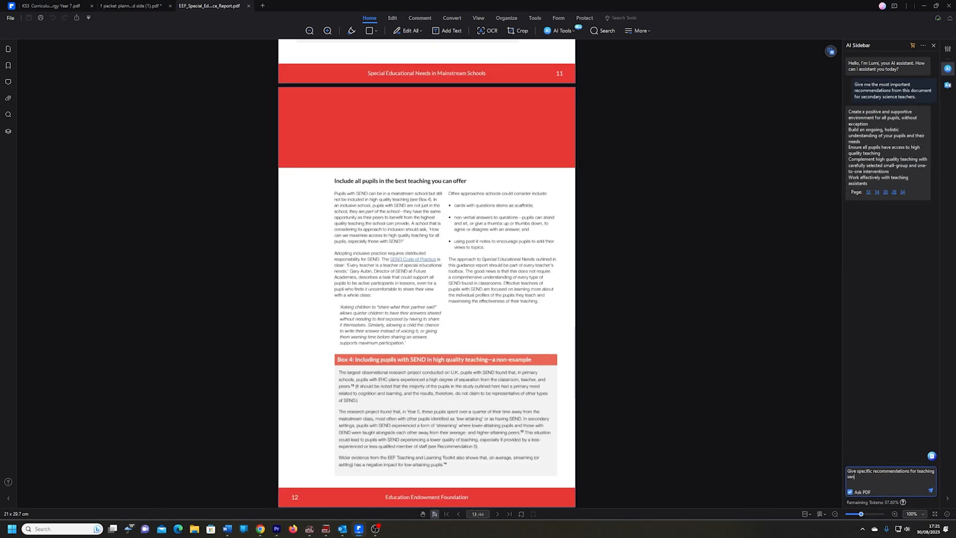
left_click(876, 258)
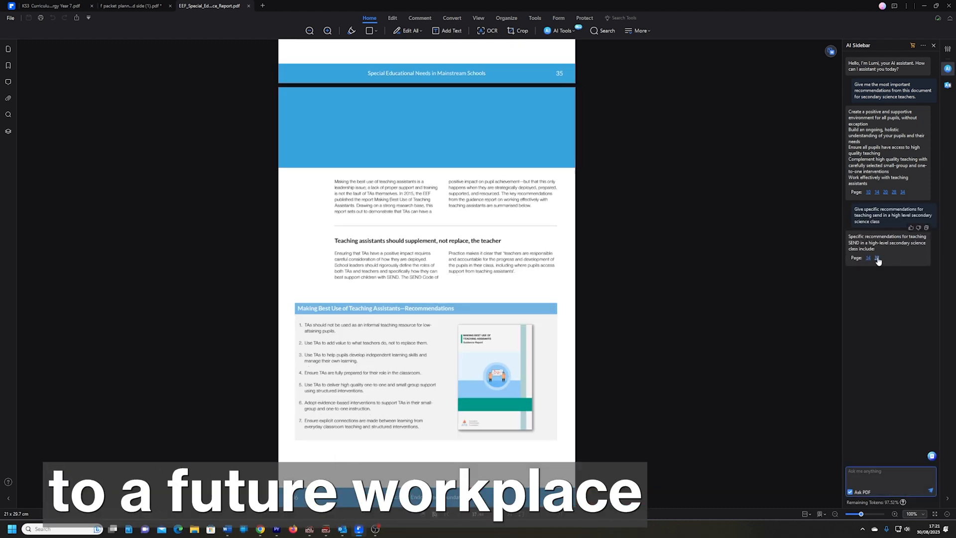